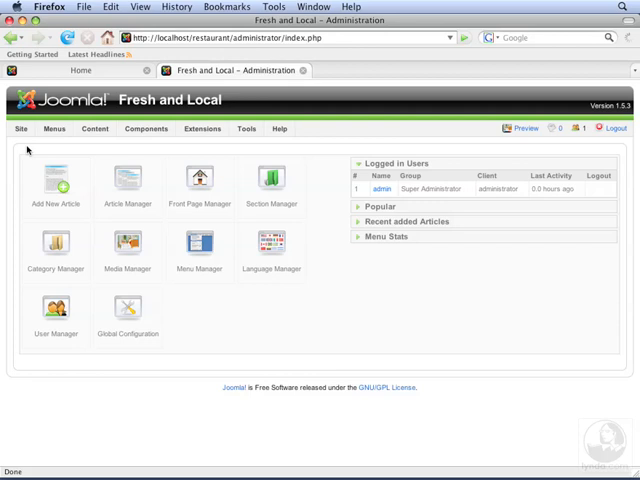
mouse_move(40, 148)
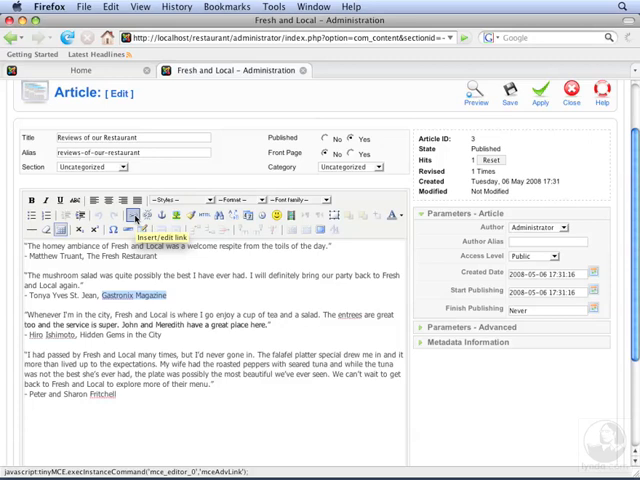
left_click(132, 216)
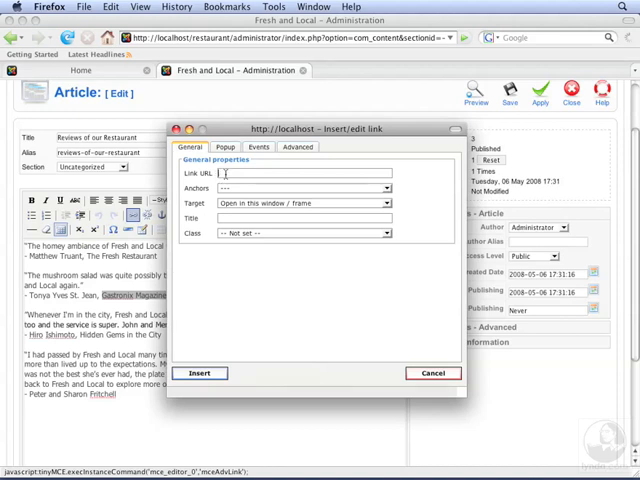
type("ht")
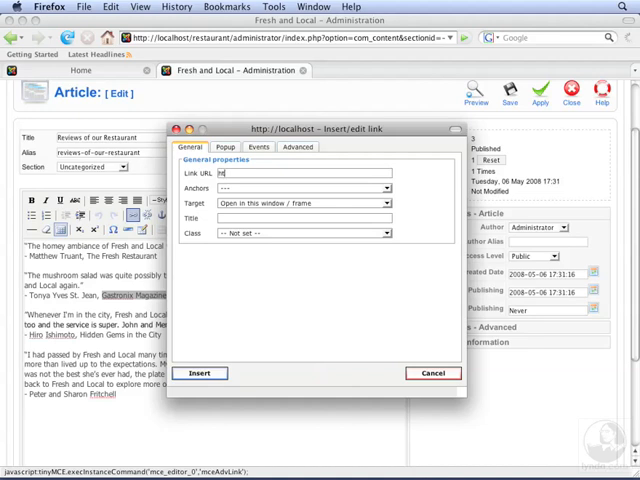
type("http://www")
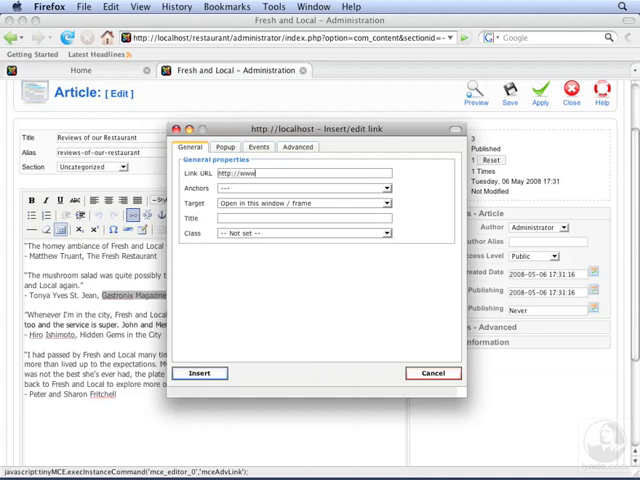
type(".gastronix.com")
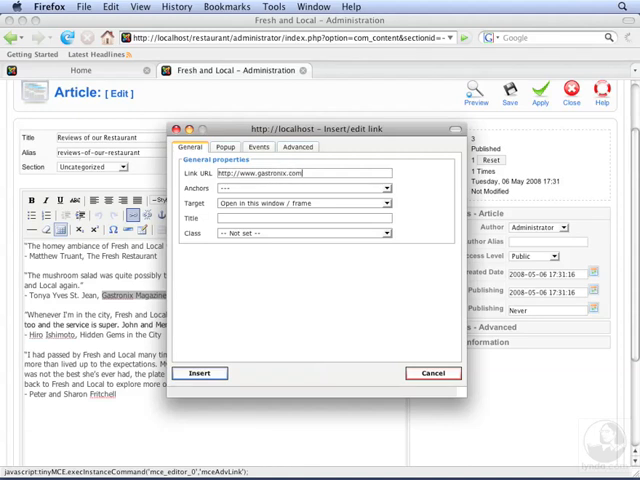
left_click(200, 372)
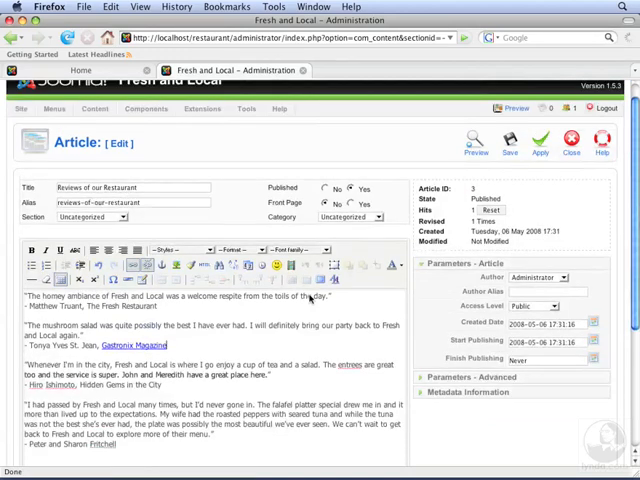
Save the Reviews article, return to the Article Manager, and view the public site page
left_click(508, 144)
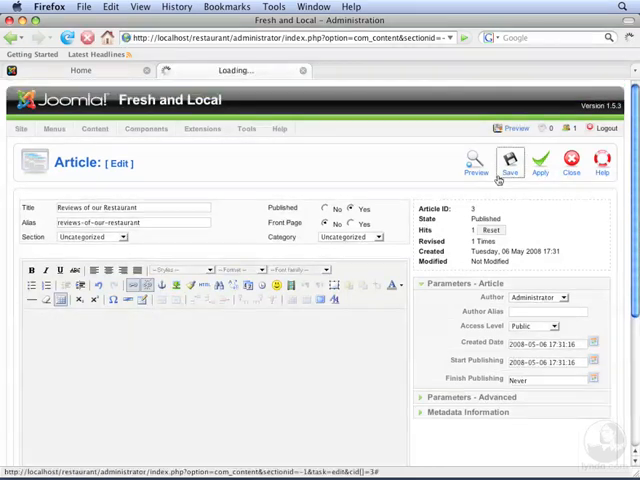
left_click(508, 164)
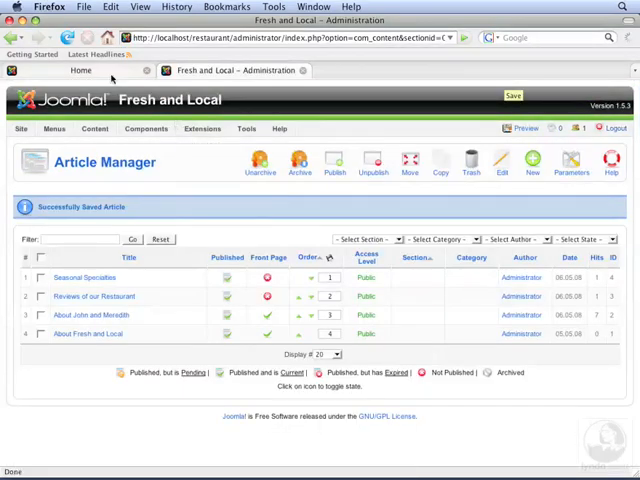
left_click(94, 70)
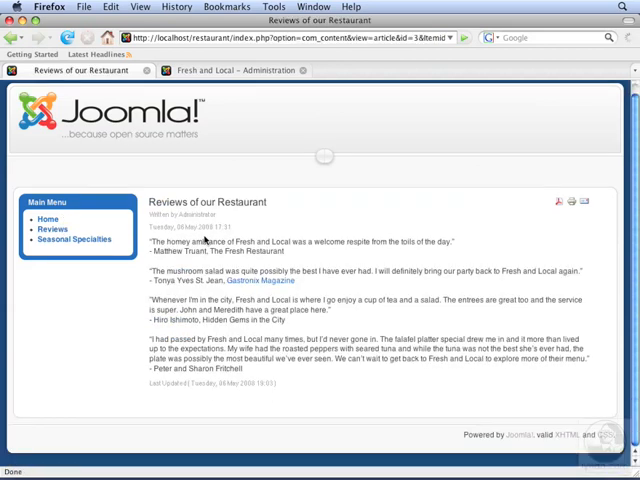
mouse_move(264, 280)
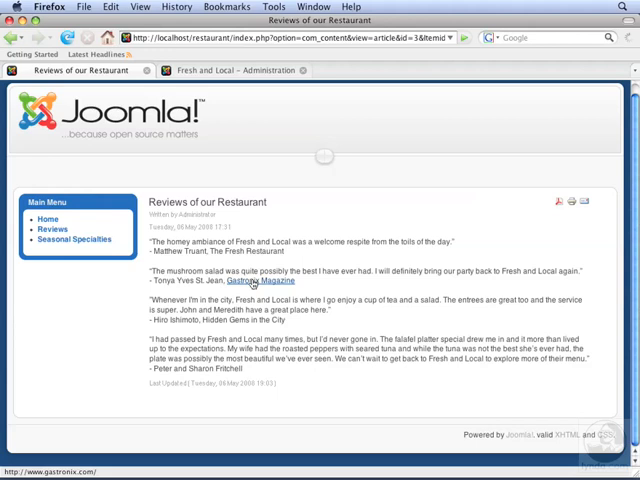